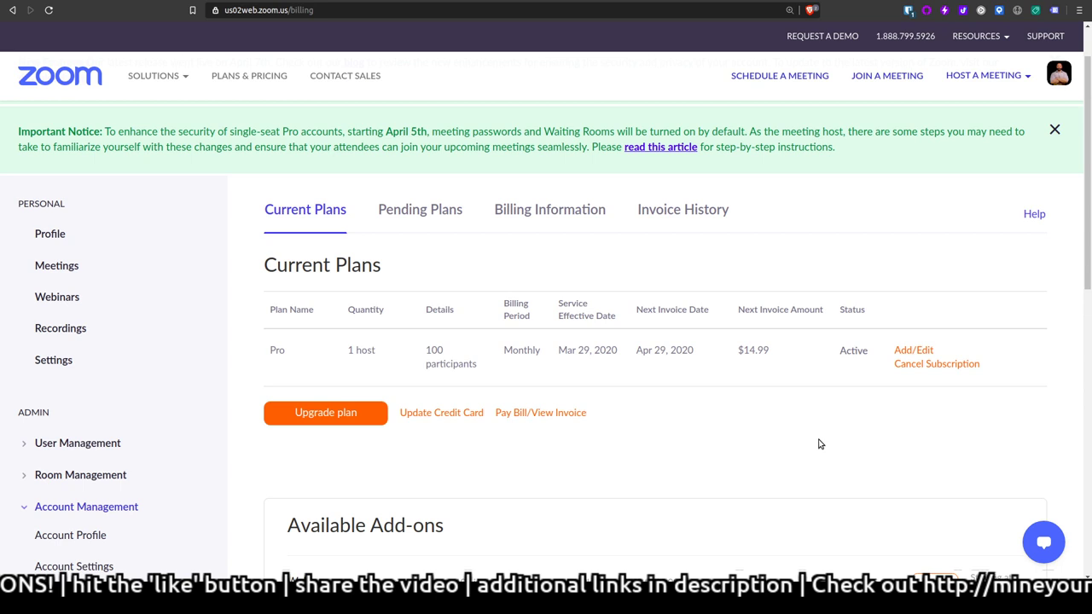
pyautogui.moveTo(936, 363)
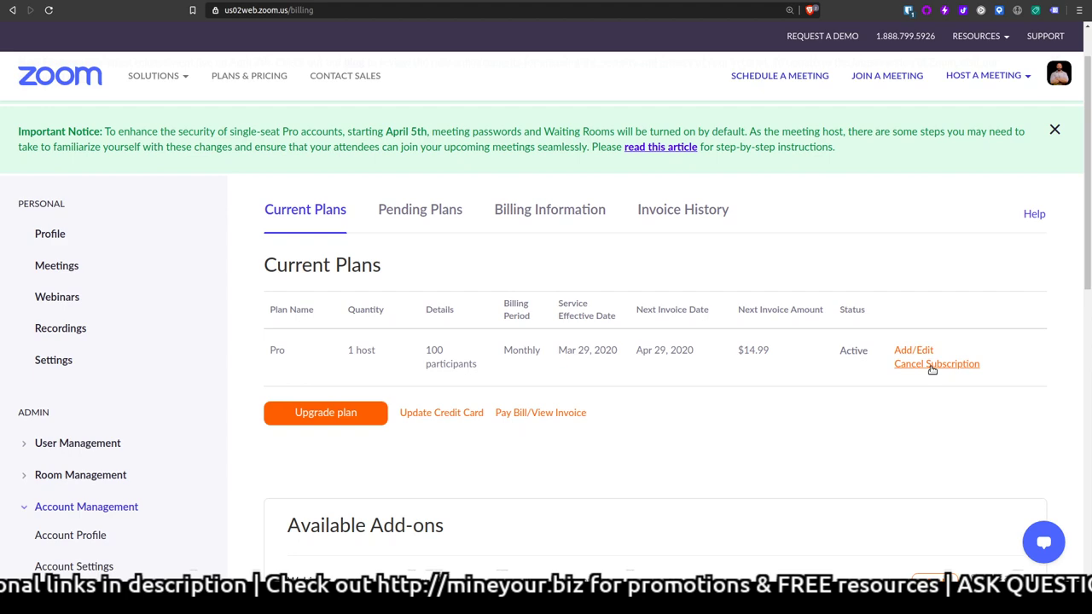
# Start cancelling the monthly Pro plan from the Current Plans billing page
pyautogui.click(937, 363)
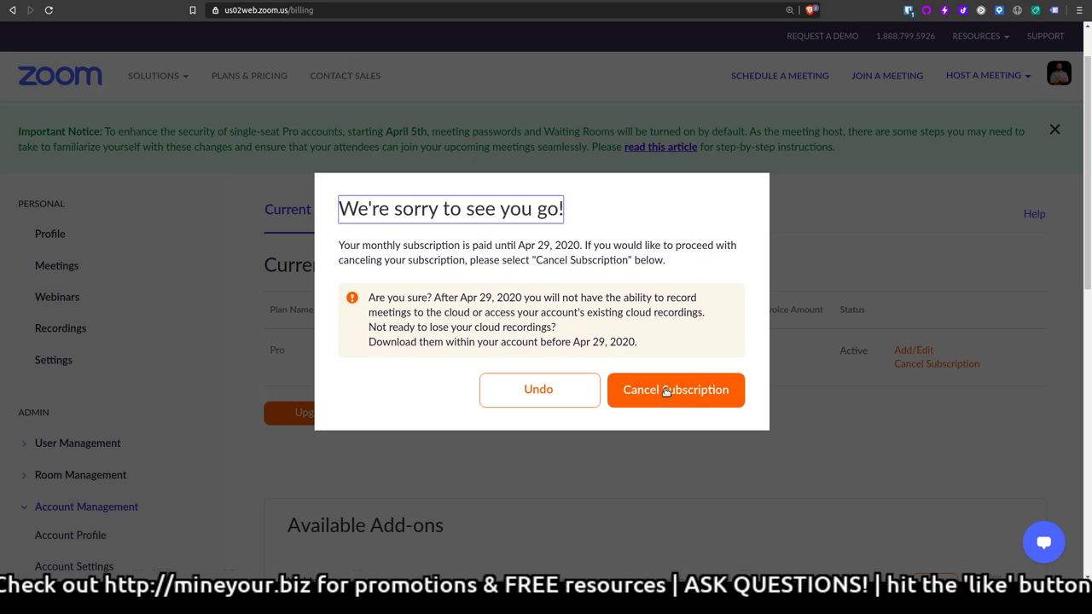
# Confirm cancellation, citing missing features and requesting standard end-to-end encryption in comments
pyautogui.click(676, 390)
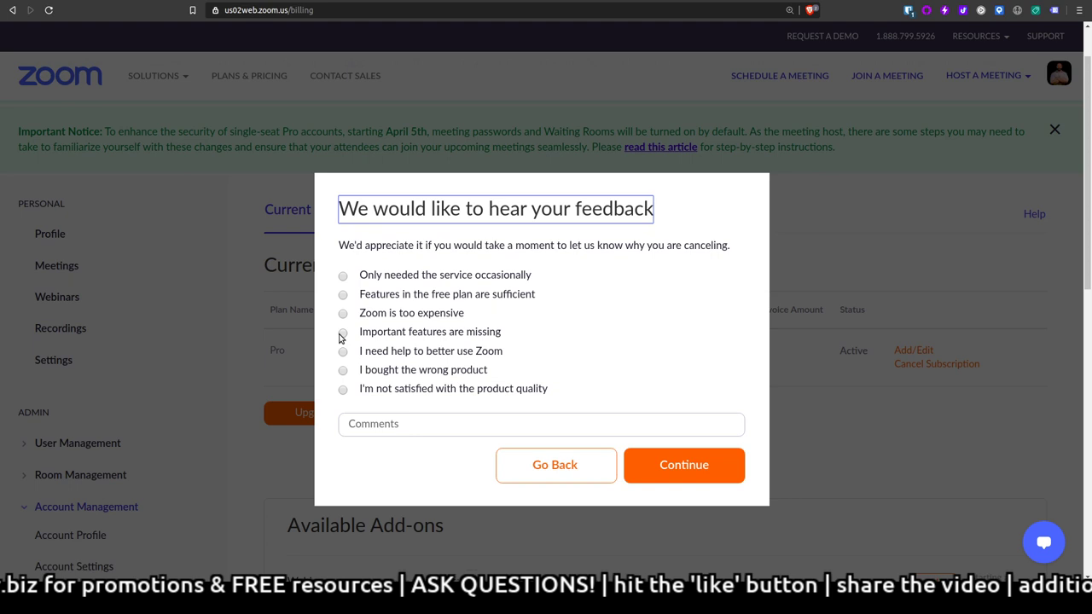
pyautogui.write('ADD END TO END ENCRYPTION AS A STANDARD')
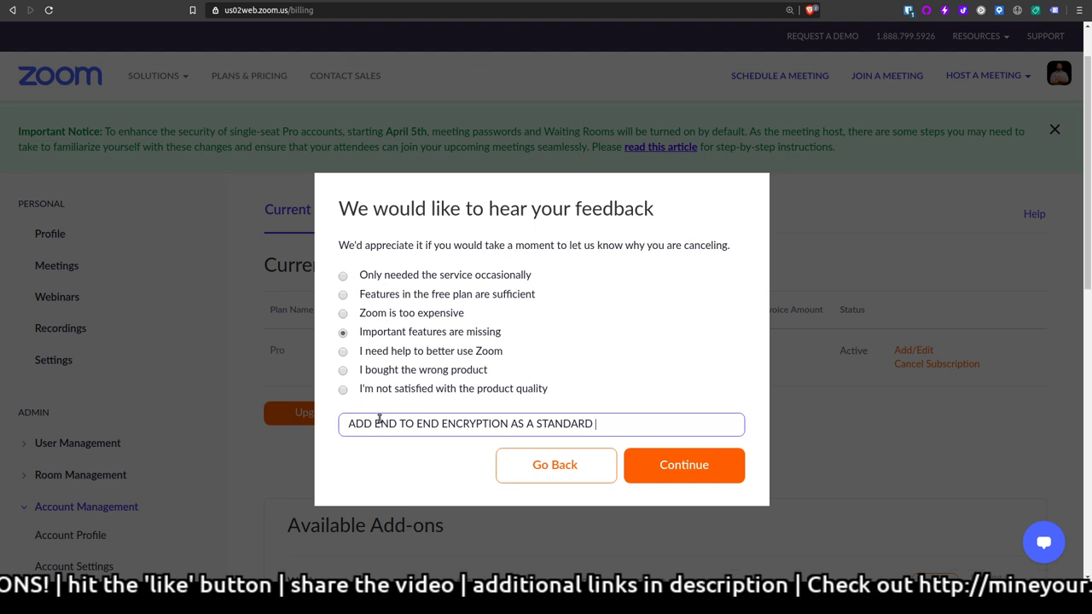
pyautogui.write('OPTION, and *maayybe*')
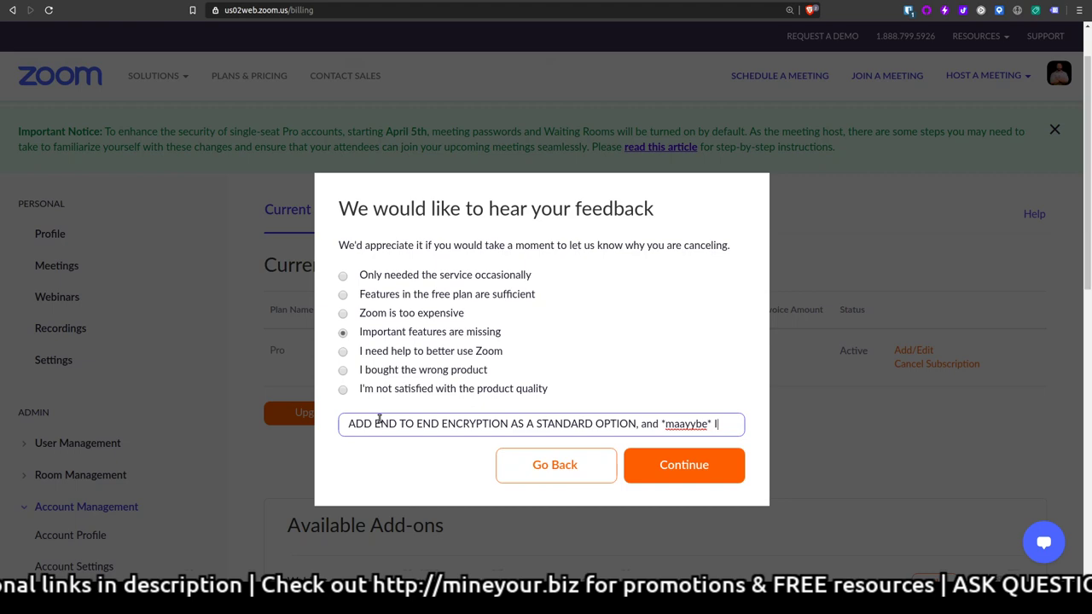
pyautogui.write("I'll come back")
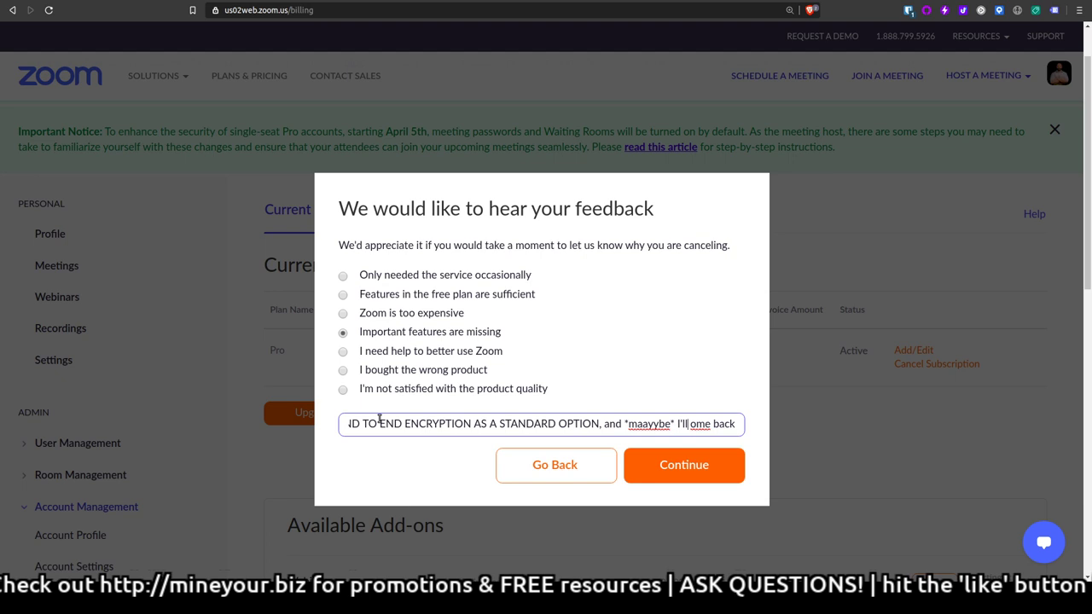
pyautogui.click(683, 465)
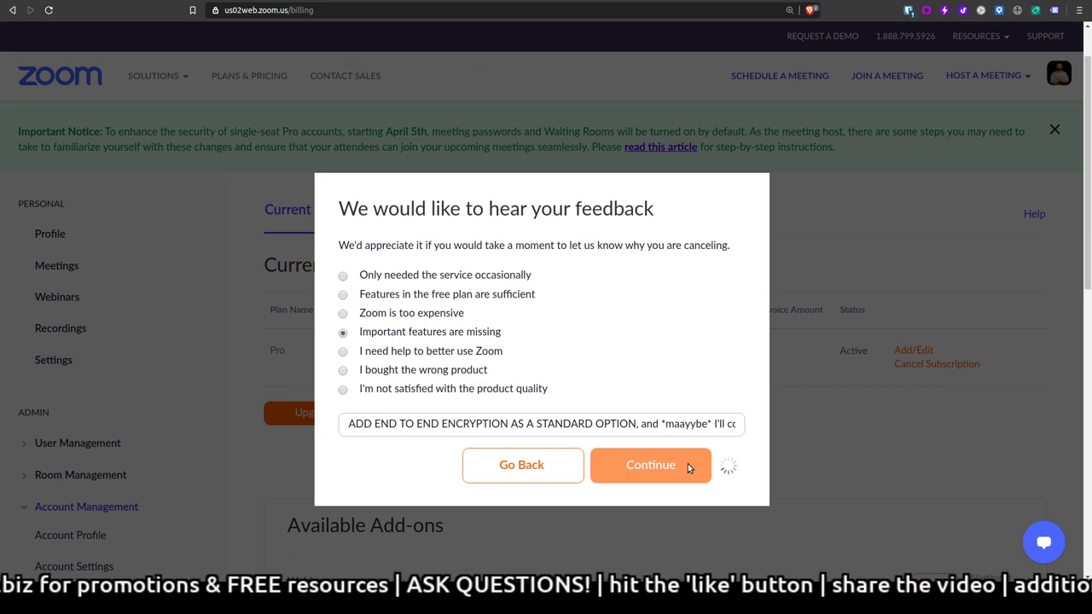
# Dismiss the final cancellation dialog and return to the Current Plans page
pyautogui.click(650, 465)
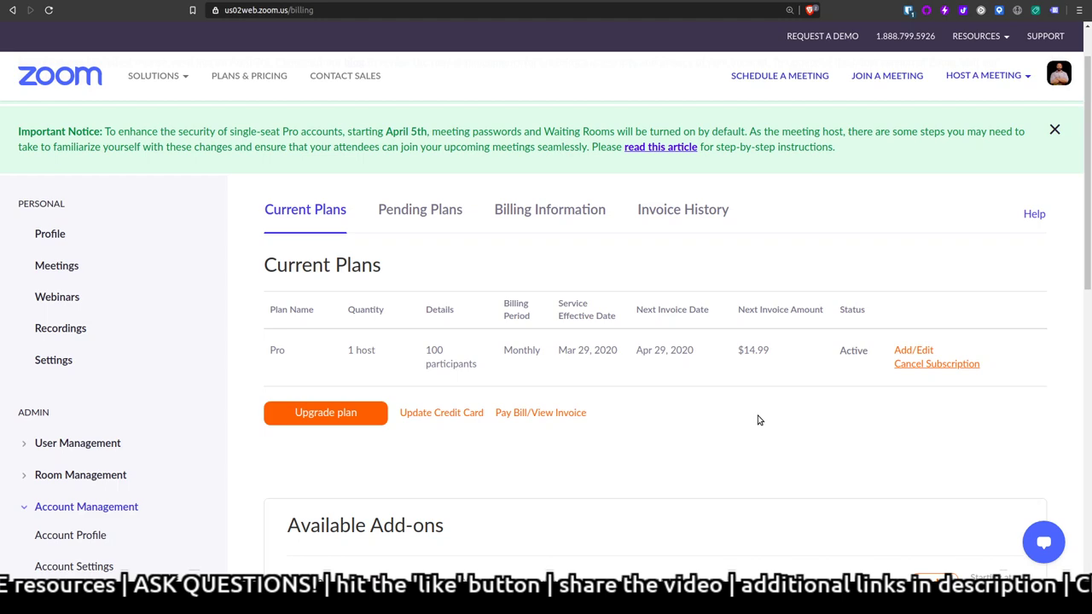
pyautogui.click(937, 363)
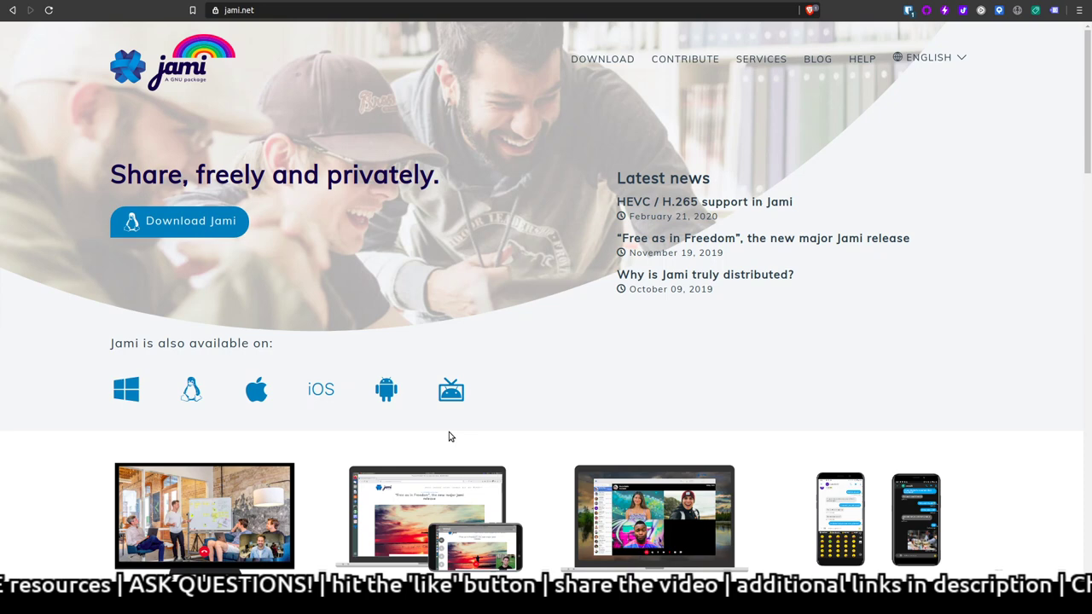
# Scroll jami.net through its calls, screen sharing, conferences and messaging features
pyautogui.scroll(-3)
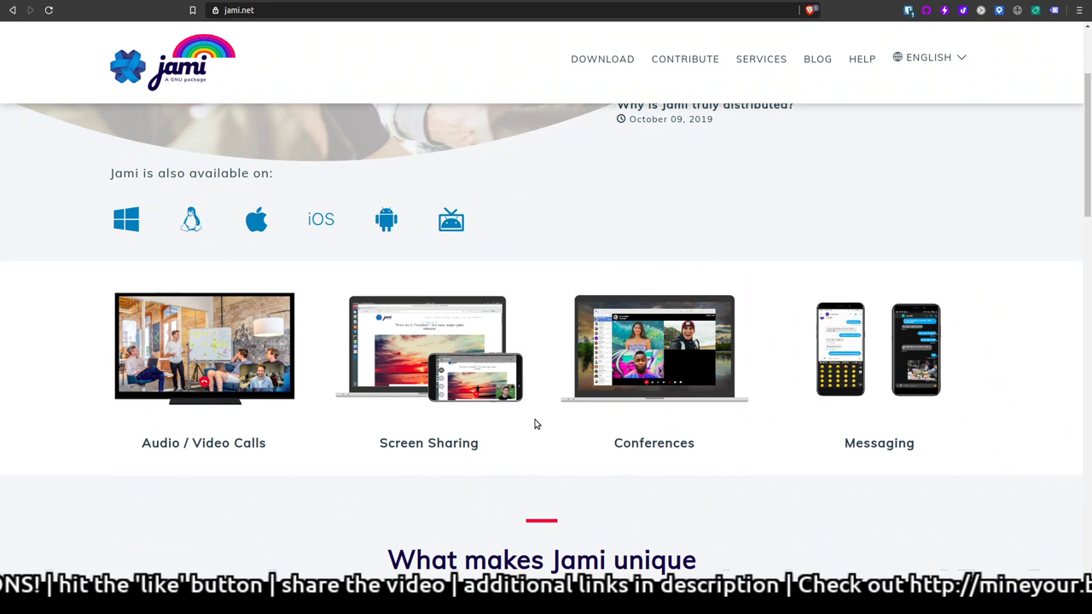
pyautogui.scroll(3)
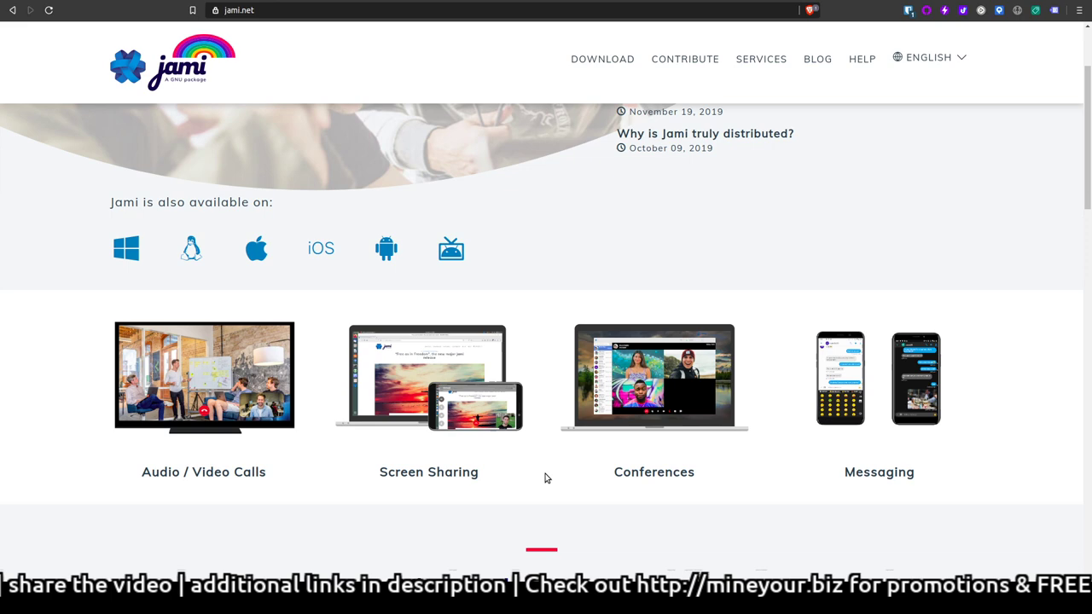
pyautogui.scroll(3)
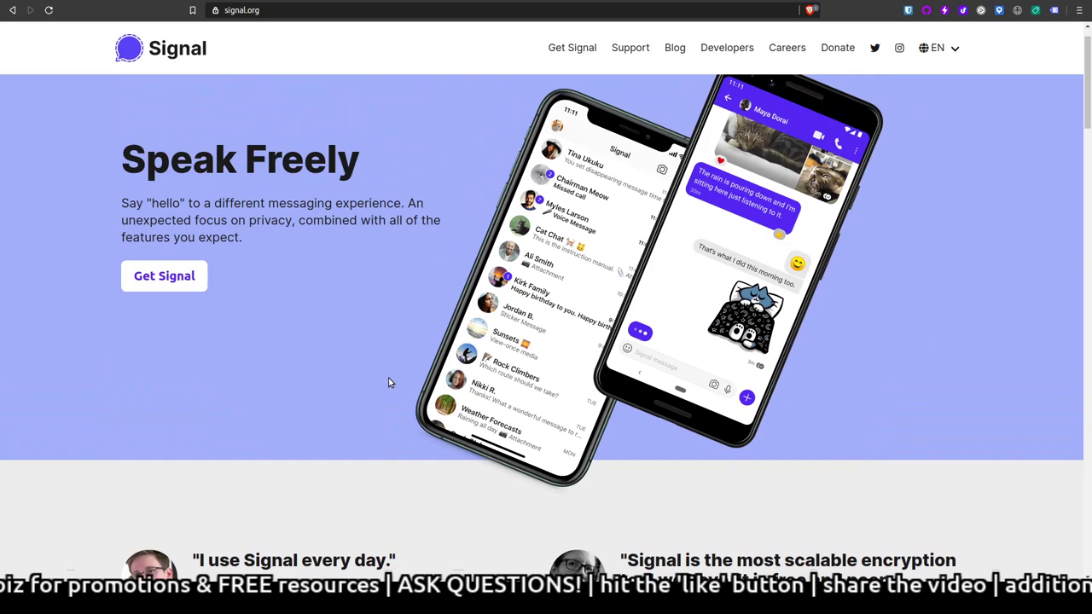
# Scroll signal.org down to 'No ads. No trackers.' and back up
pyautogui.scroll(-3)
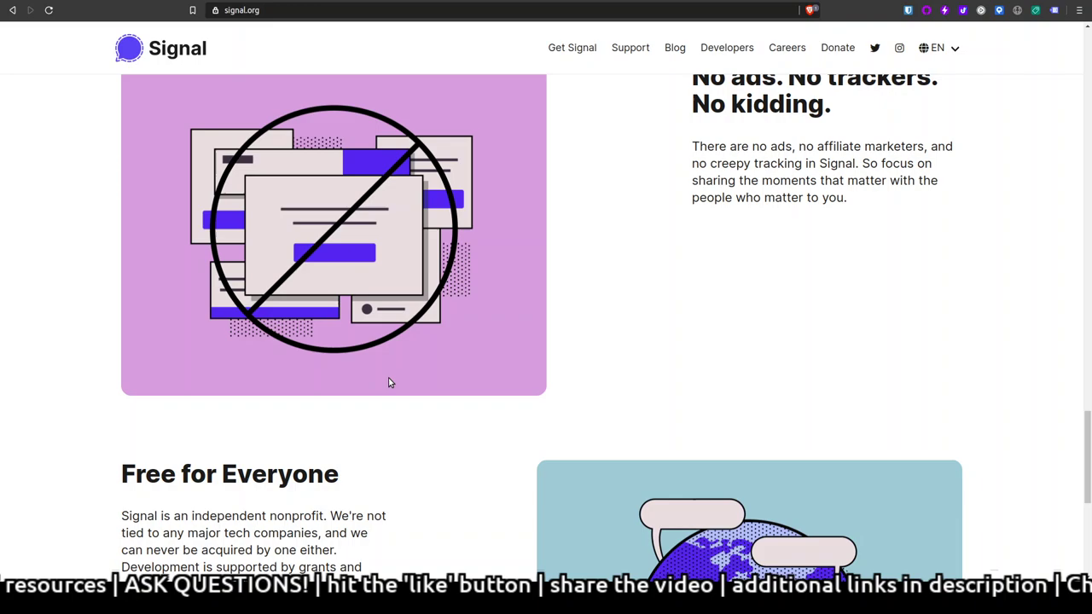
pyautogui.scroll(3)
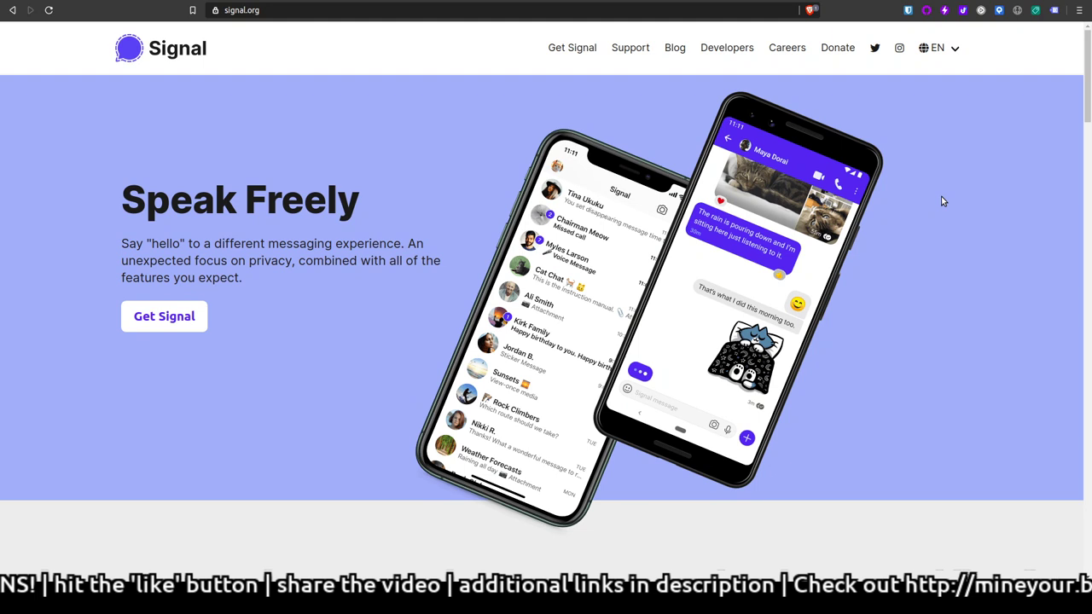
pyautogui.moveTo(1000, 158)
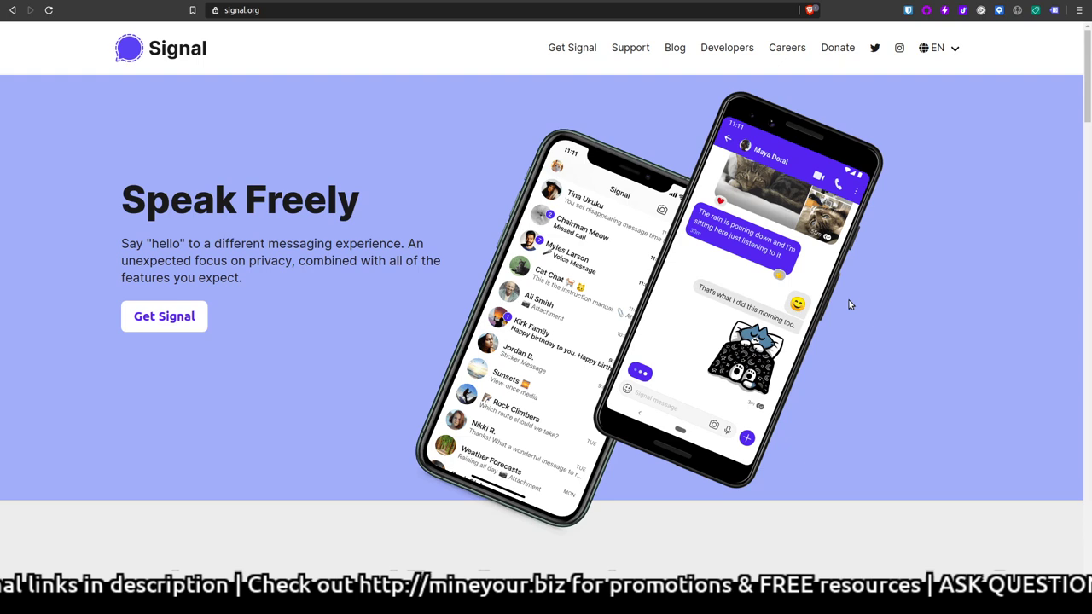
pyautogui.moveTo(981, 92)
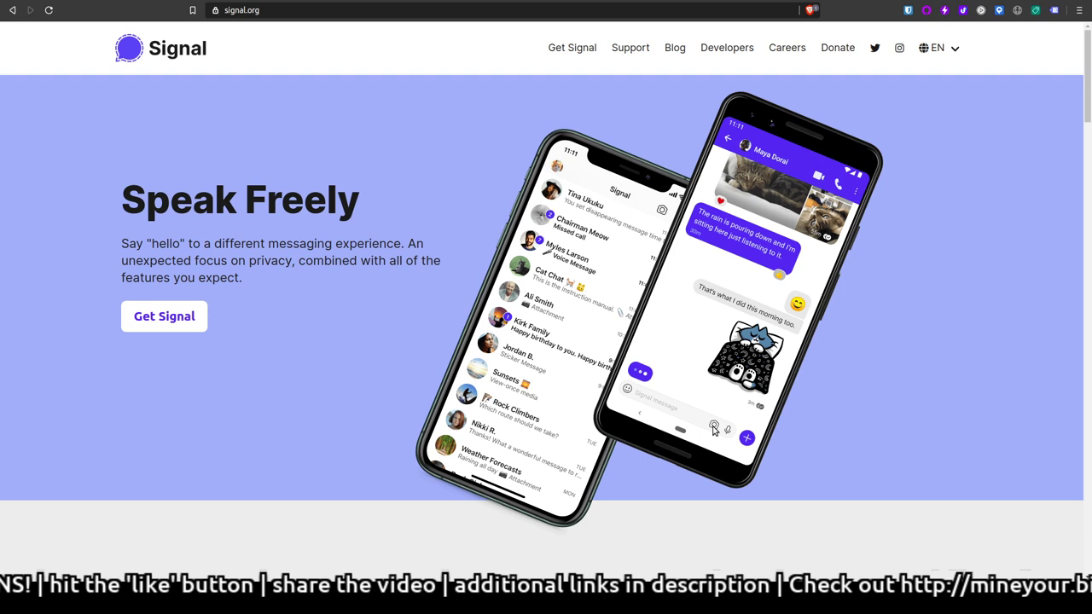
pyautogui.moveTo(975, 249)
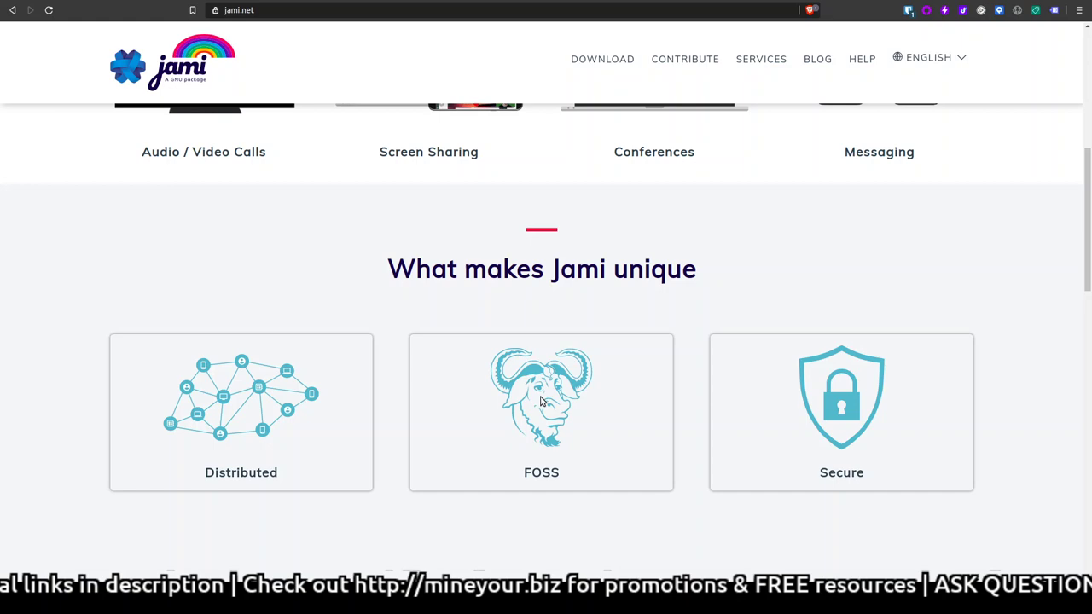
# Scroll the Jami homepage through features, Advantages and Mentioned In, then back to top
pyautogui.scroll(-3)
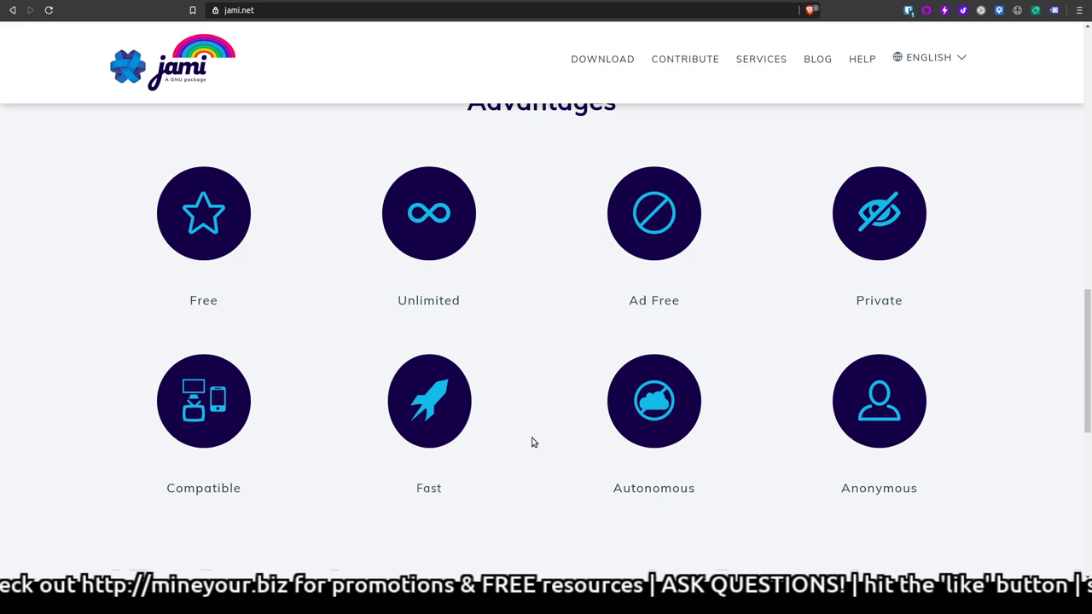
pyautogui.scroll(-3)
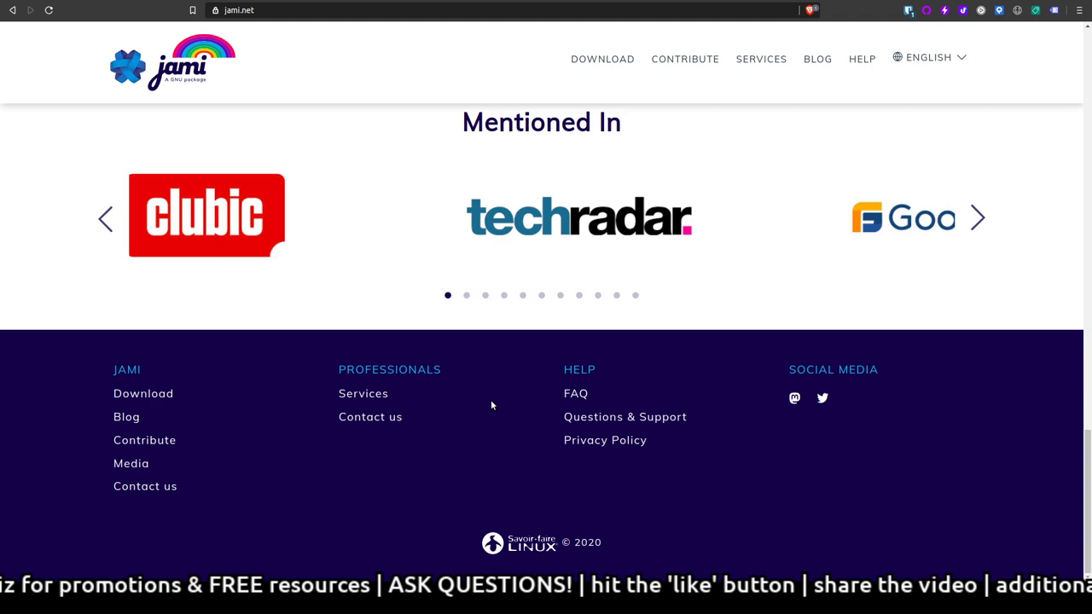
pyautogui.scroll(3)
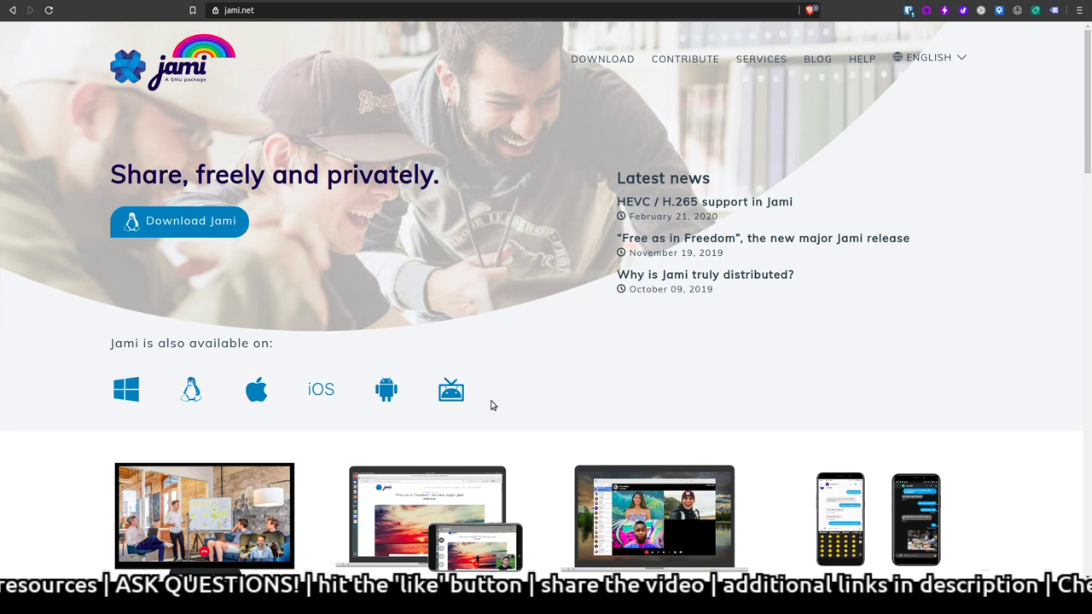
# Zoom the browser in on the jami.net homepage with Ctrl++
pyautogui.press('ctrl+plus')
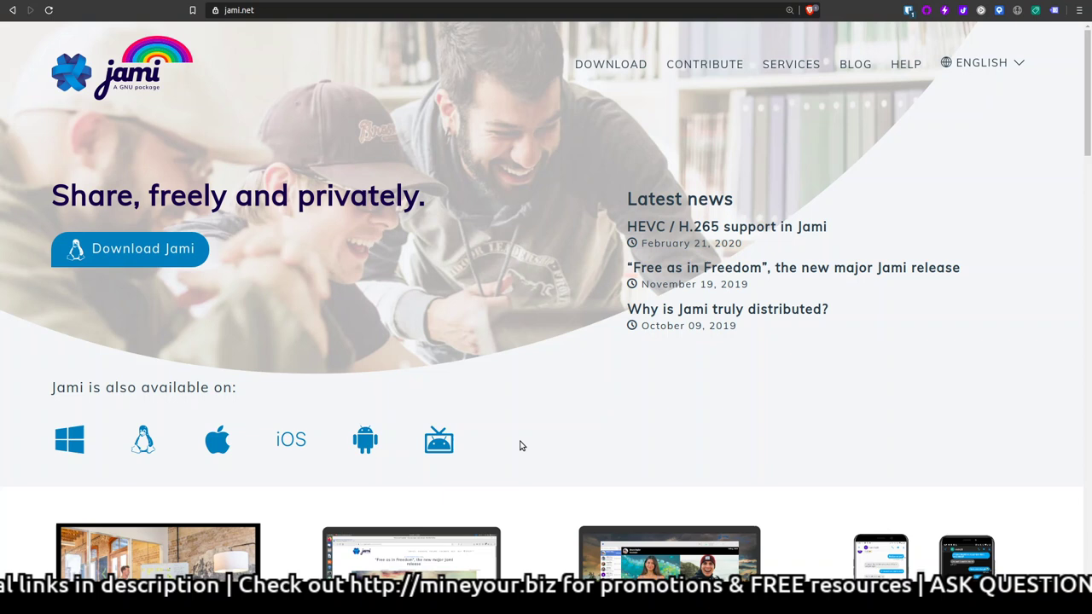
pyautogui.moveTo(969, 156)
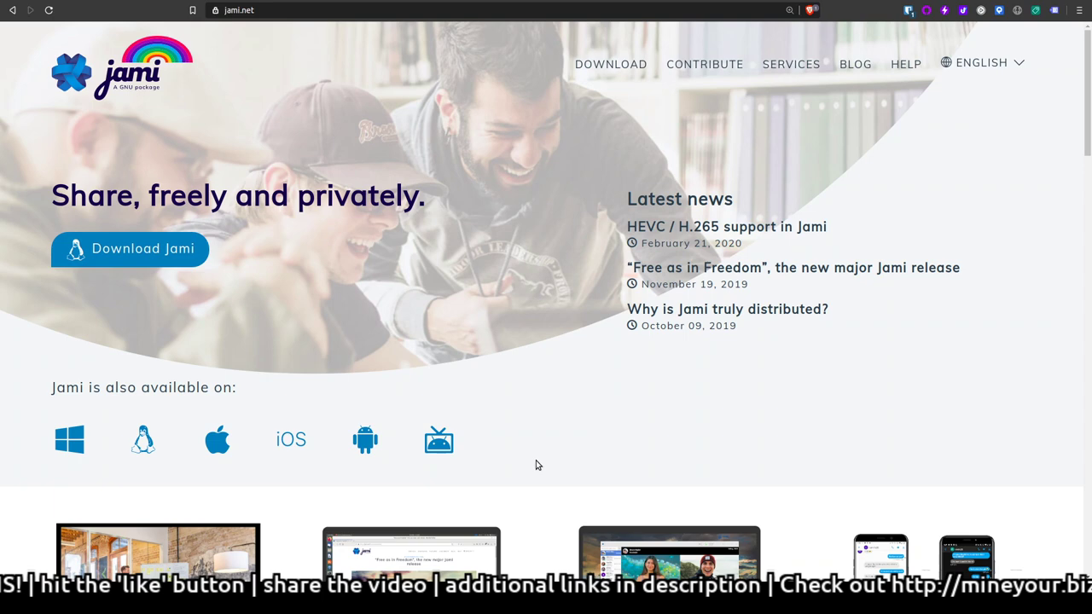
pyautogui.scroll(-3)
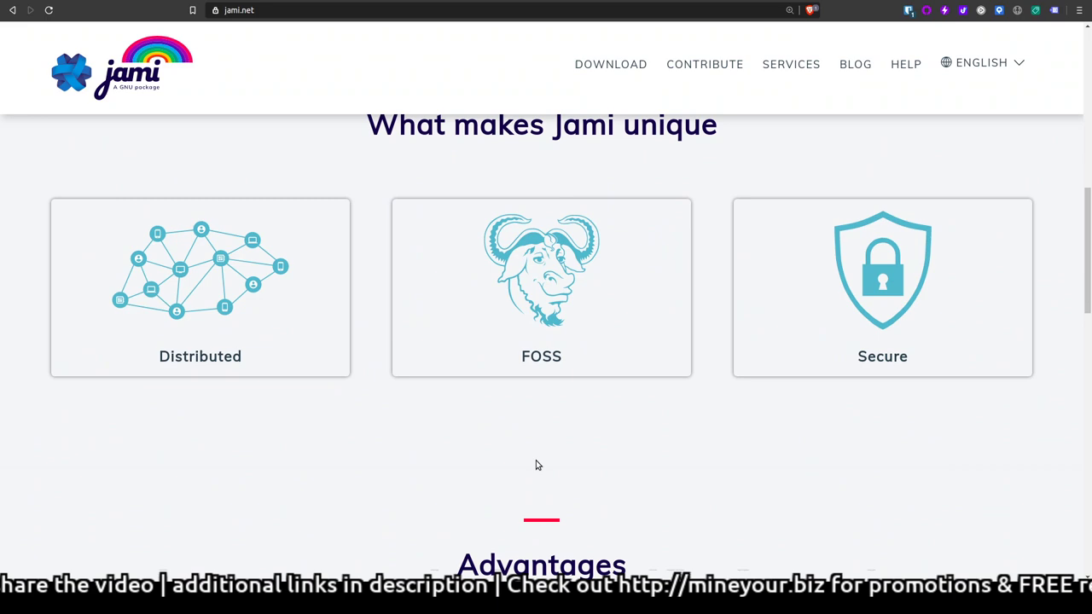
pyautogui.scroll(3)
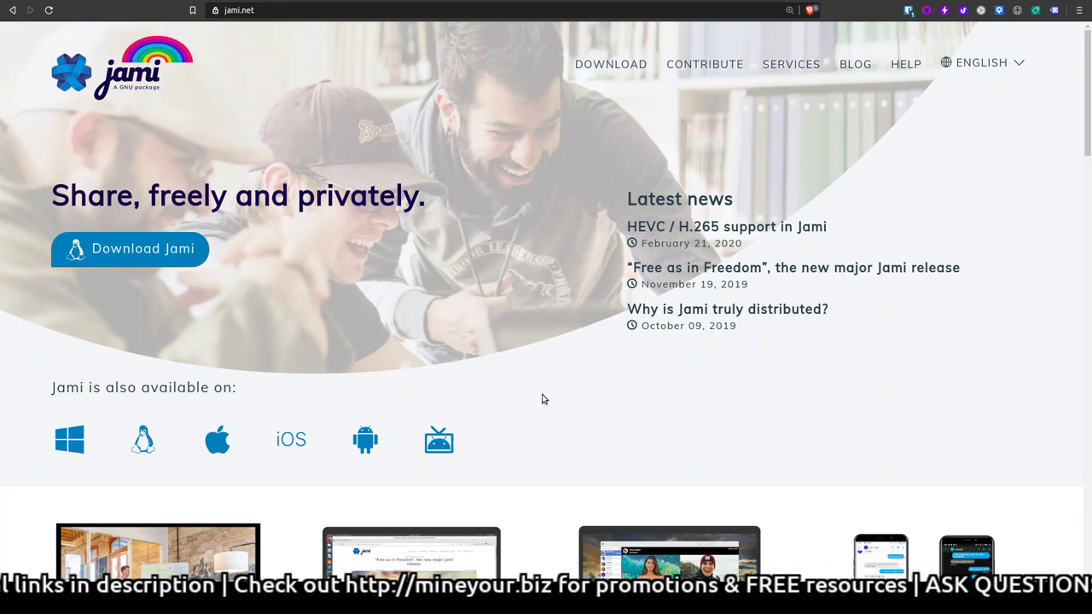
pyautogui.scroll(-3)
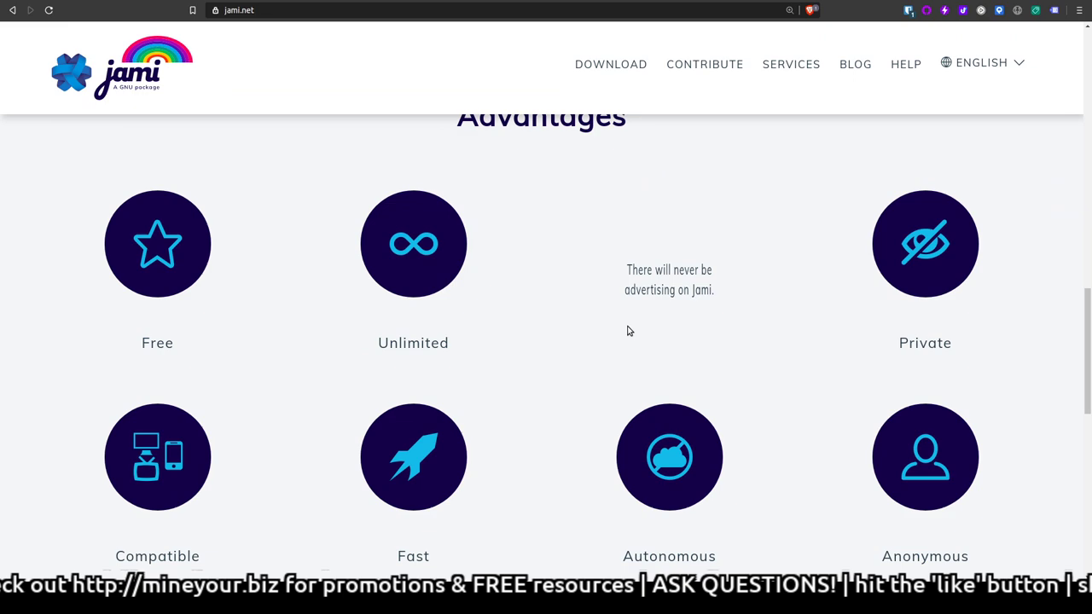
pyautogui.scroll(-3)
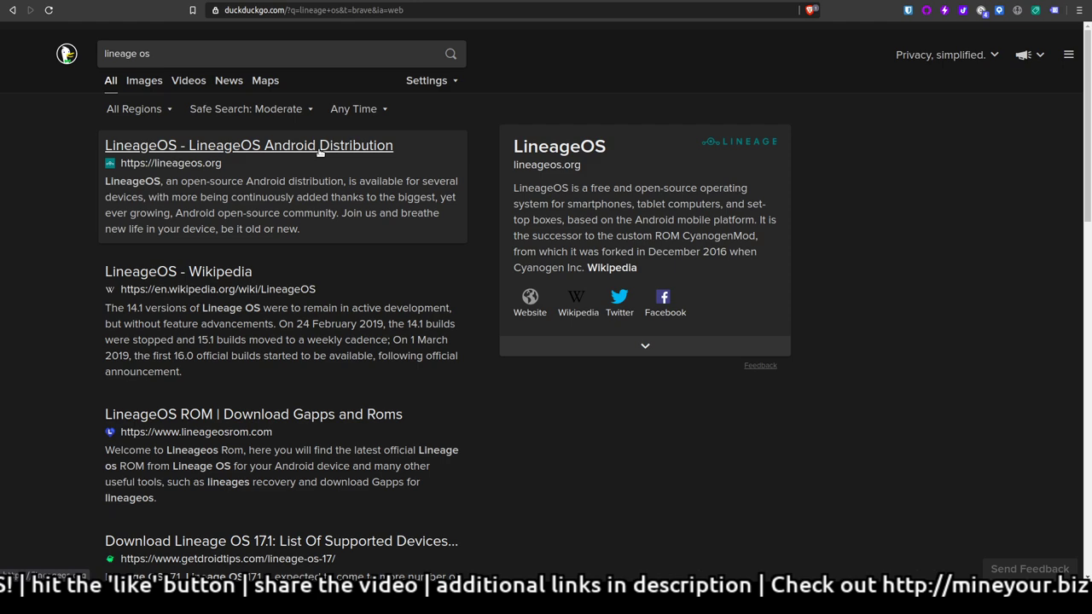
# Open lineageos.org from DuckDuckGo's 'lineage os' search results
pyautogui.click(248, 145)
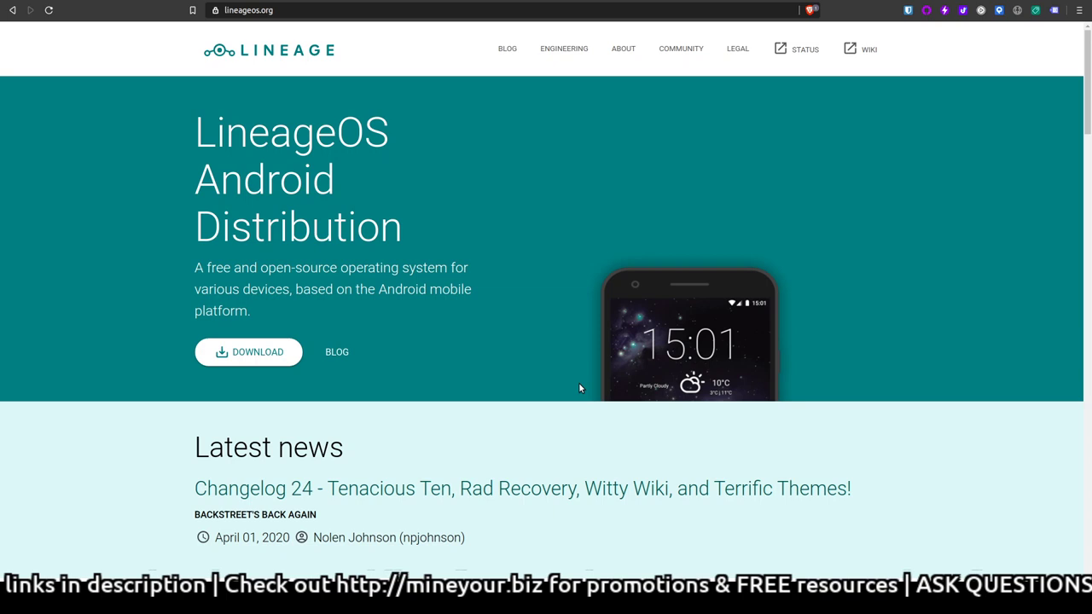
pyautogui.moveTo(665, 280)
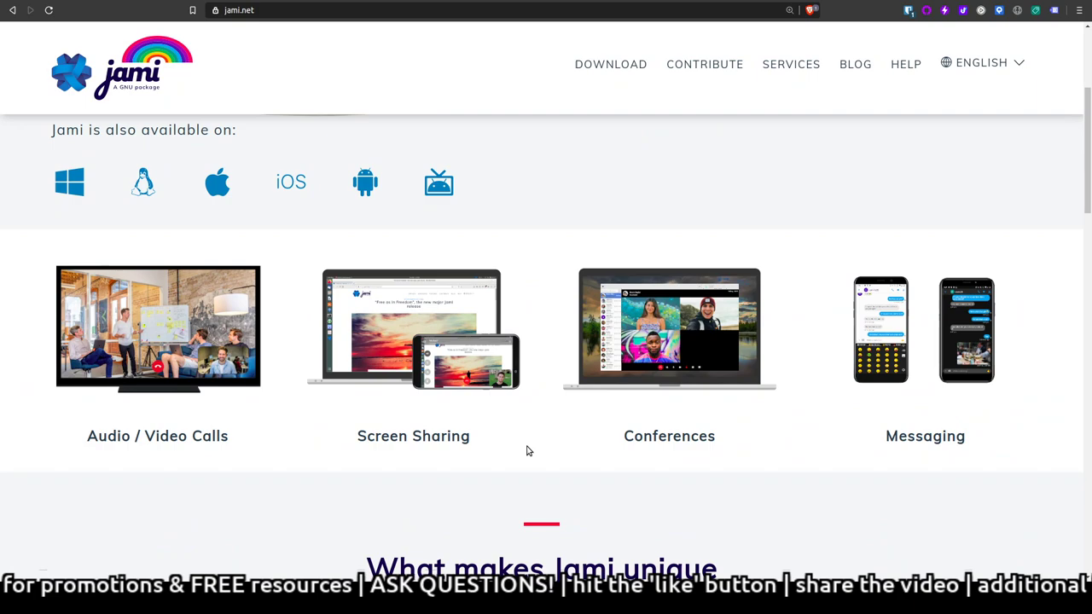
pyautogui.scroll(3)
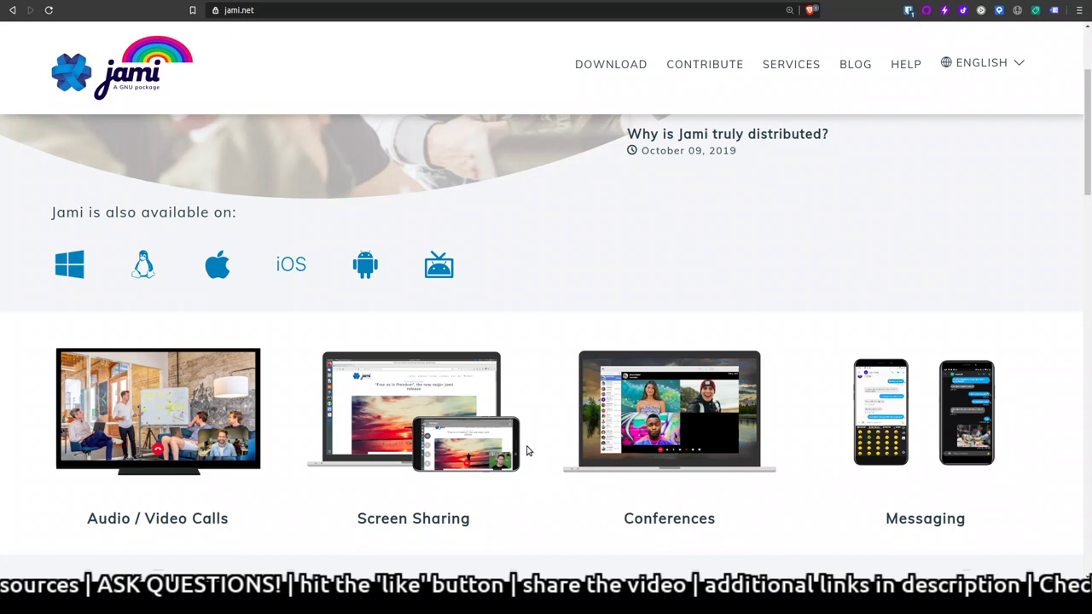
pyautogui.scroll(3)
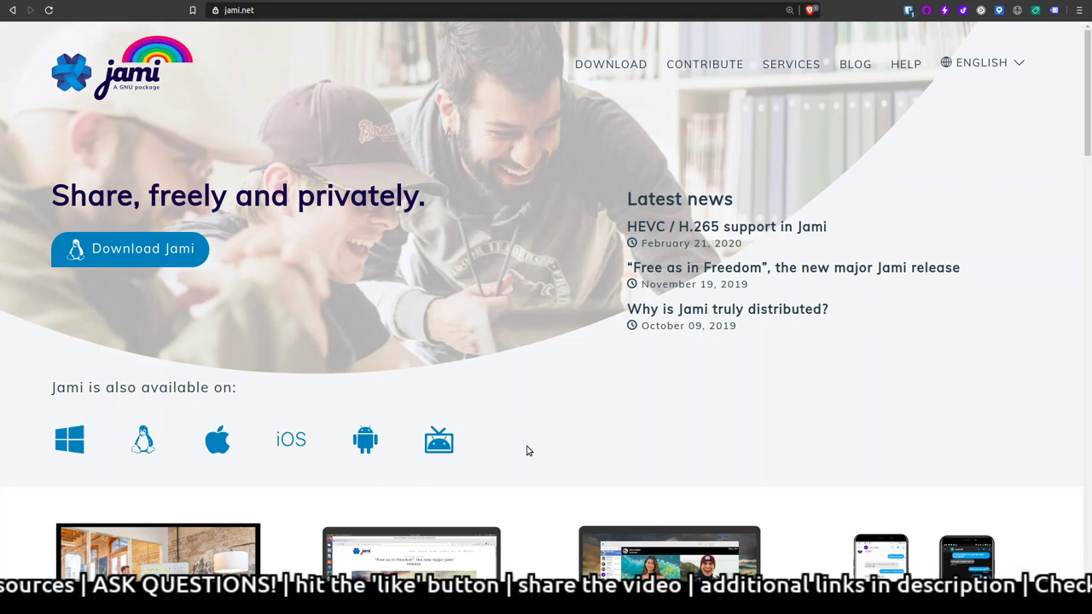
pyautogui.moveTo(566, 277)
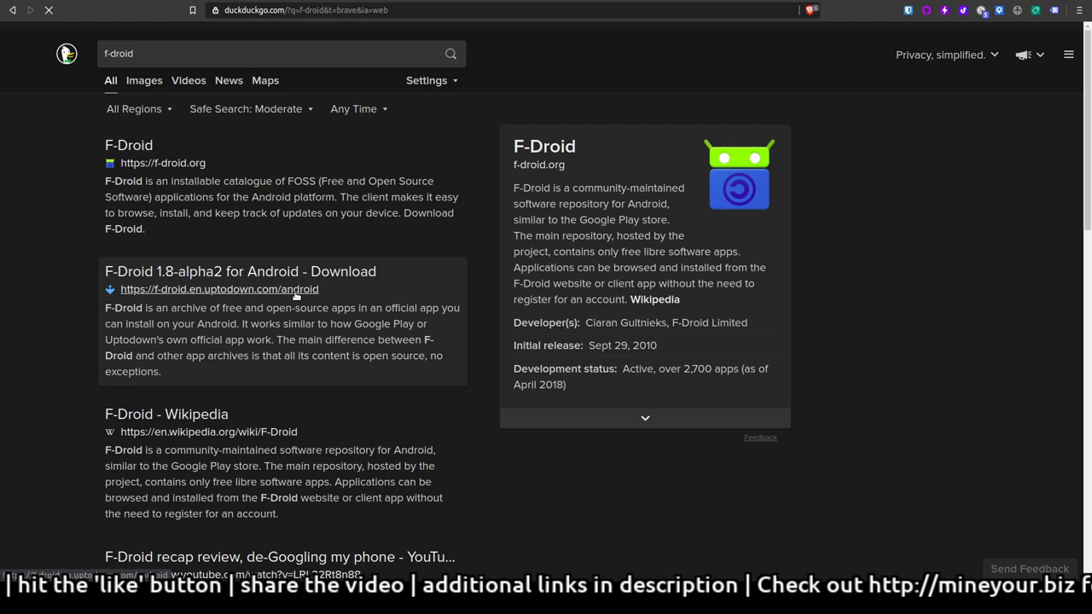
# Begin typing a new 'andr' search in a fresh tab
pyautogui.write('andr')
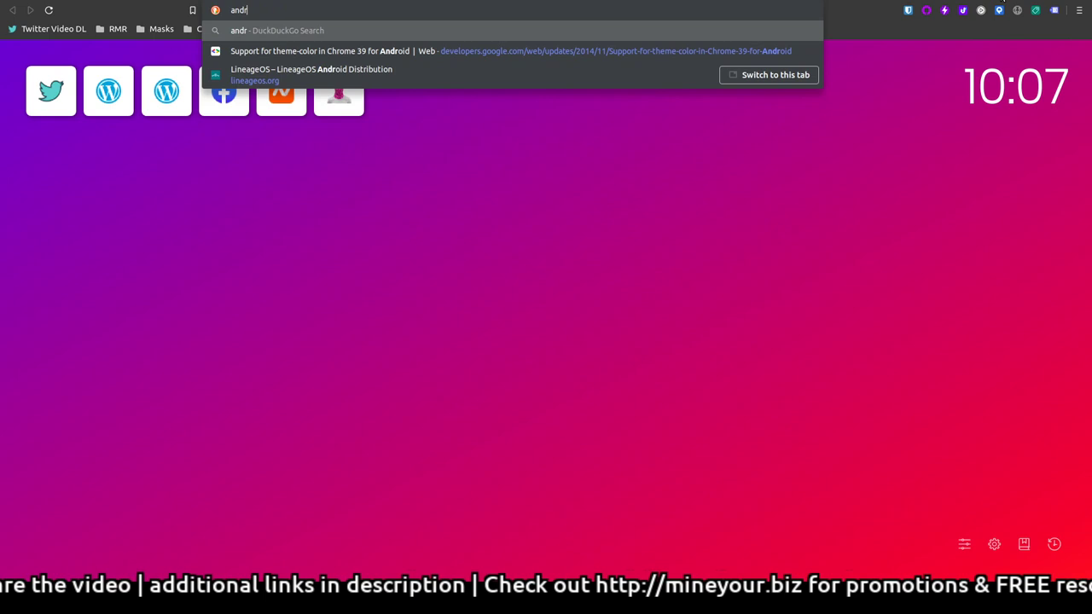